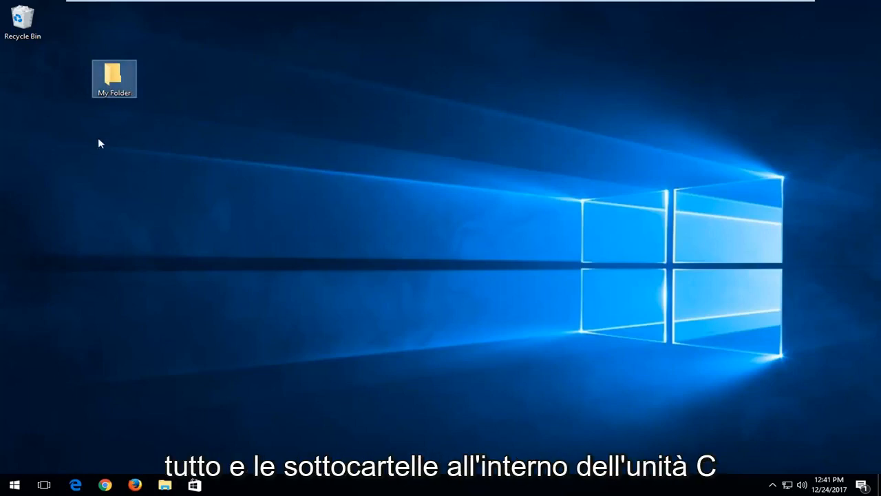
pyautogui.moveTo(74, 148)
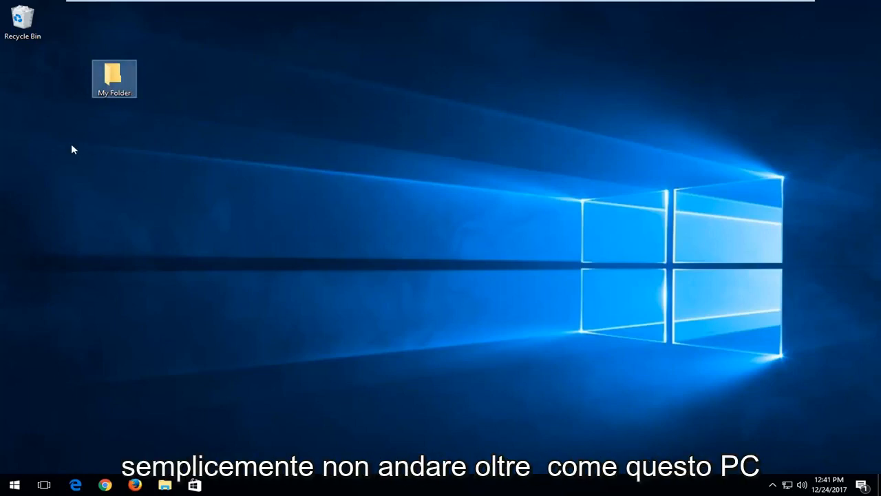
# Search 'this pc' from Start and browse into Local Disk (C:) \ Users
pyautogui.click(13, 485)
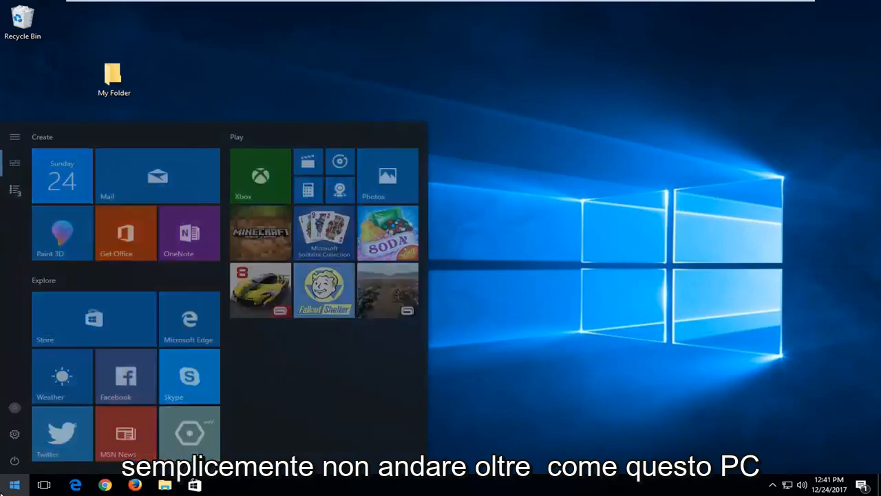
pyautogui.write('tyhis pc')
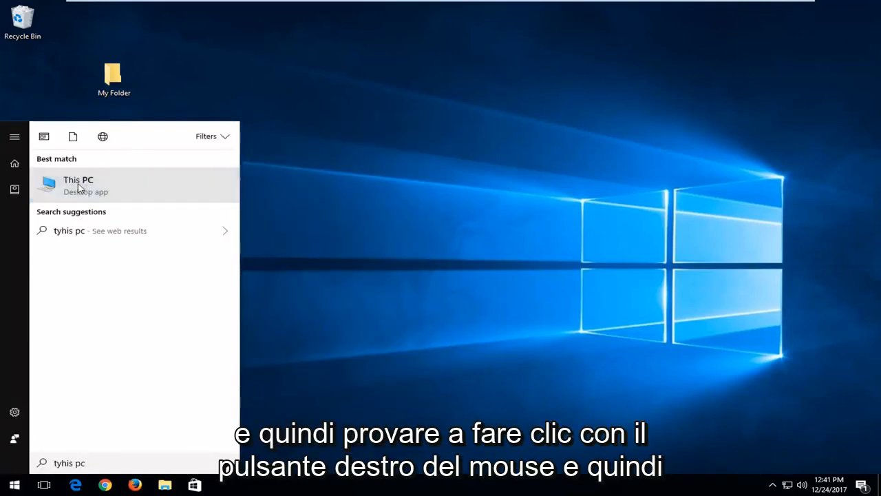
pyautogui.rightClick(286, 274)
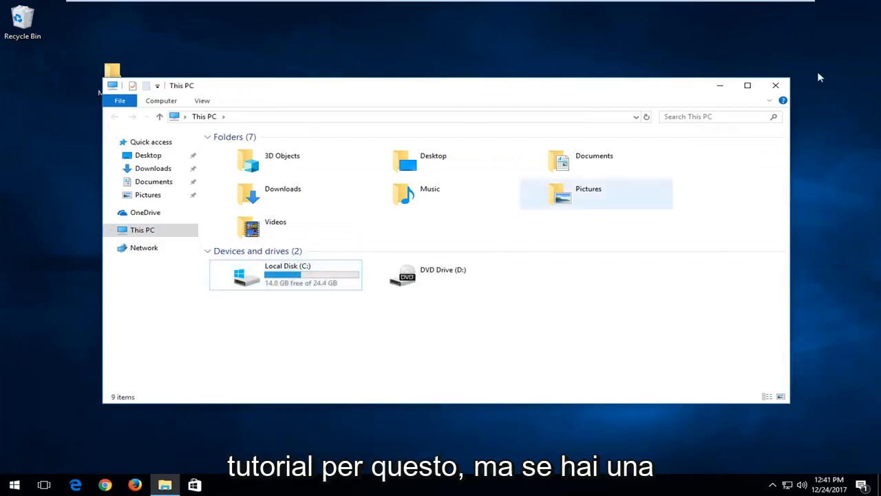
pyautogui.doubleClick(285, 276)
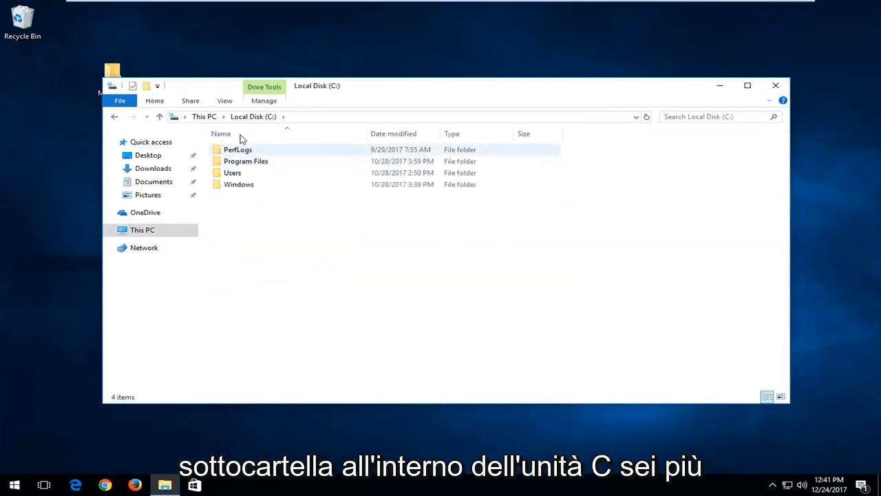
pyautogui.doubleClick(231, 172)
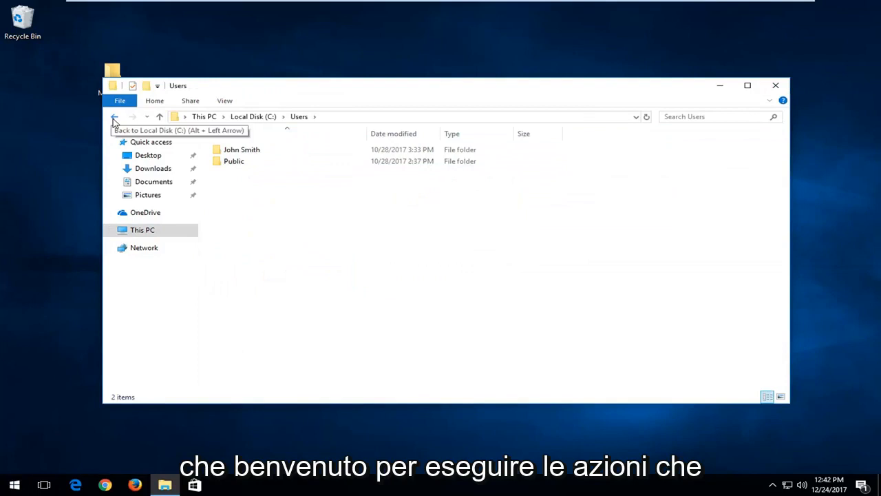
# Leave File Explorer and bring up the desktop context menu for My Folder
pyautogui.click(115, 115)
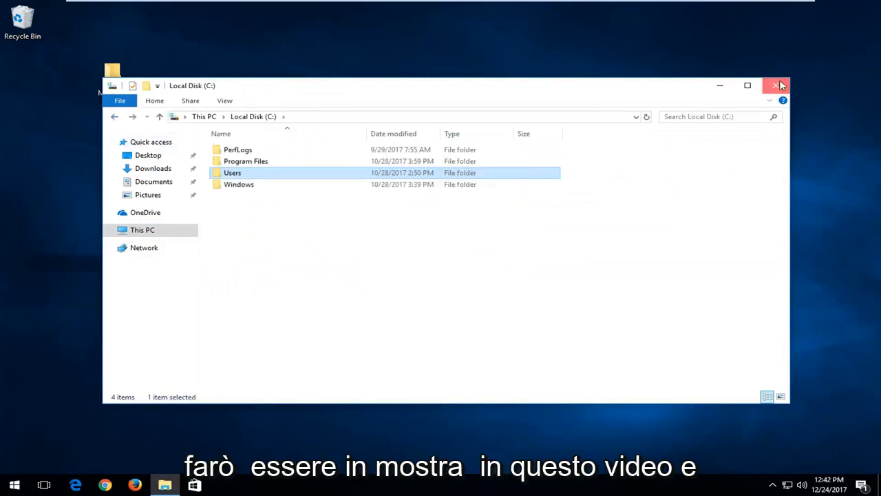
pyautogui.click(777, 86)
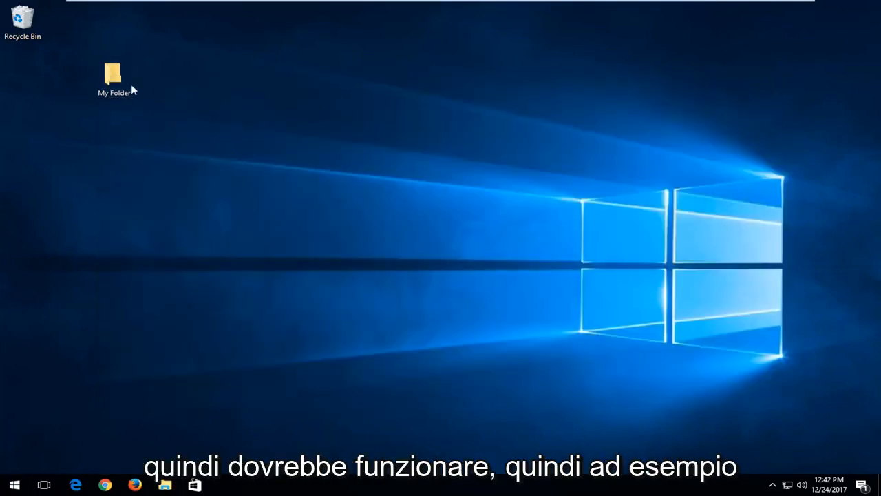
pyautogui.click(113, 77)
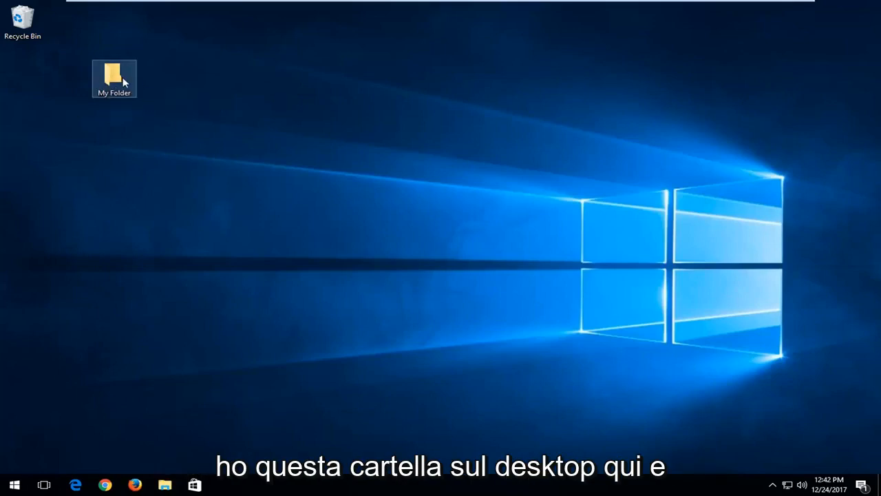
pyautogui.moveTo(115, 78)
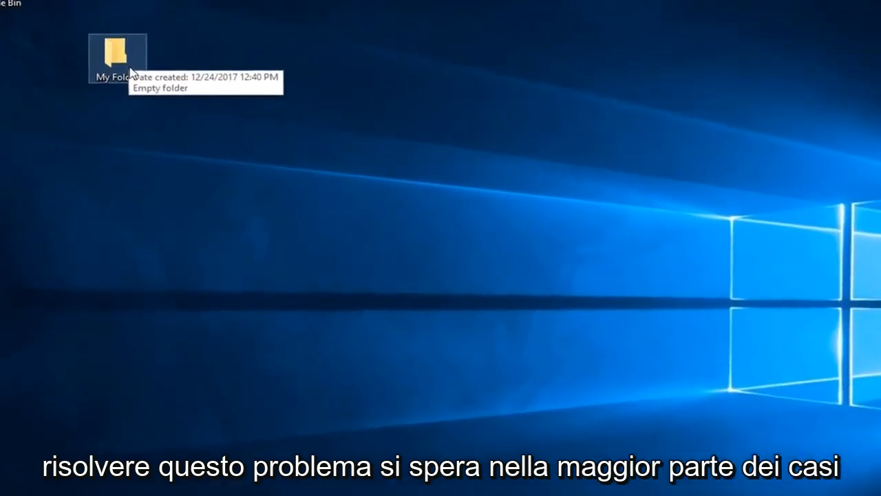
pyautogui.rightClick(117, 55)
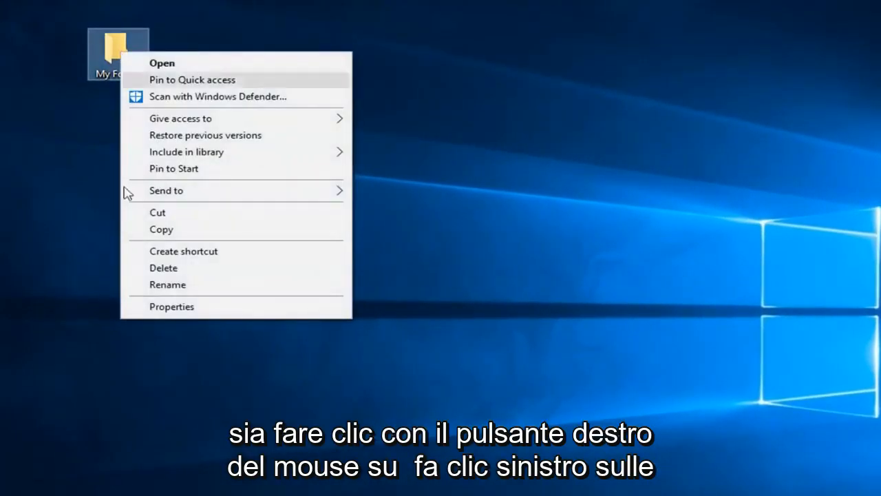
# Show My Folder's Security permissions listing SYSTEM, John Smith and Administrators
pyautogui.click(170, 305)
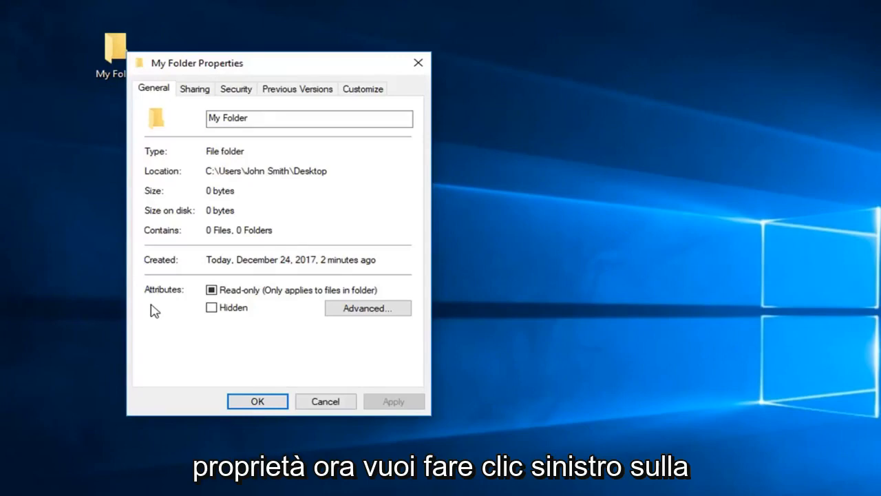
pyautogui.click(236, 88)
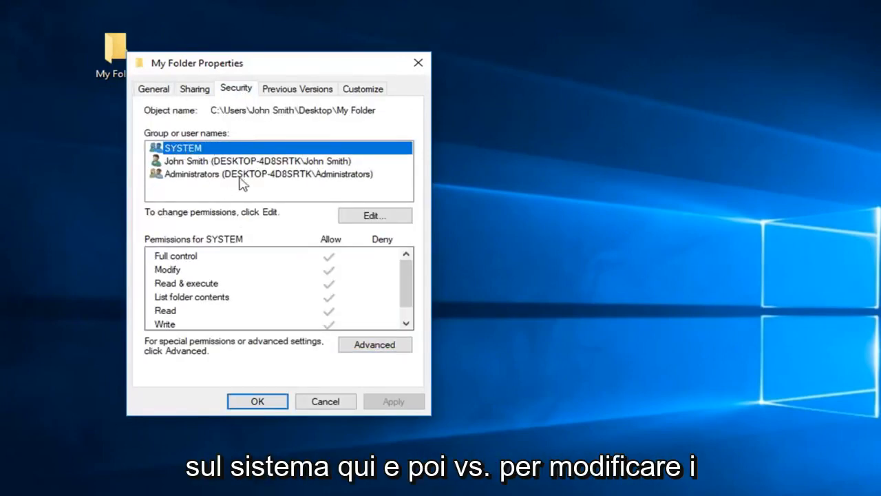
pyautogui.moveTo(364, 219)
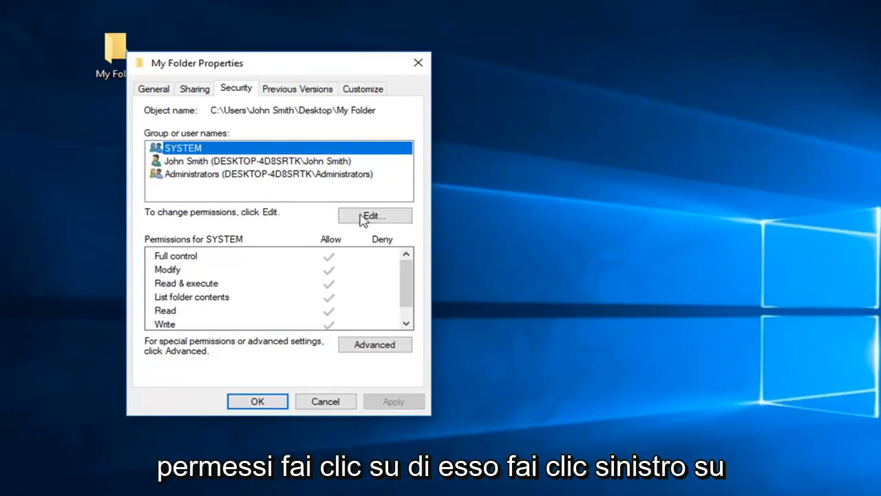
# Start editing My Folder's permissions and begin adding a new user or group
pyautogui.click(375, 215)
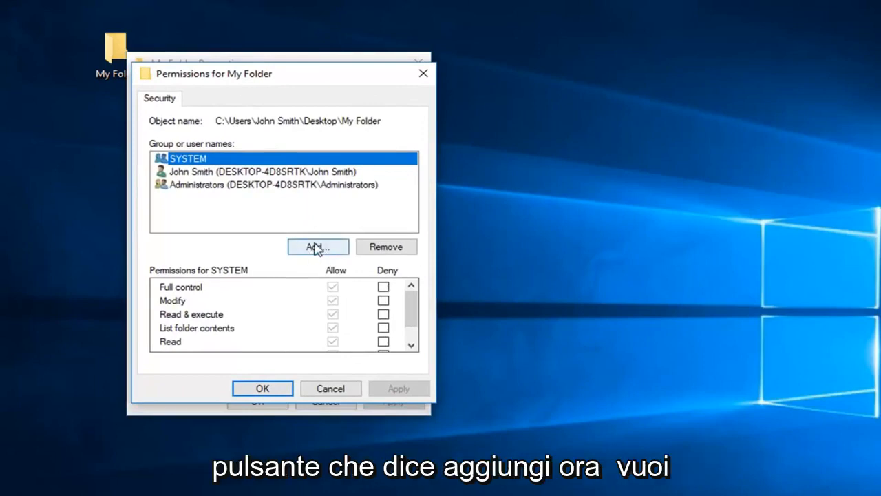
pyautogui.click(317, 246)
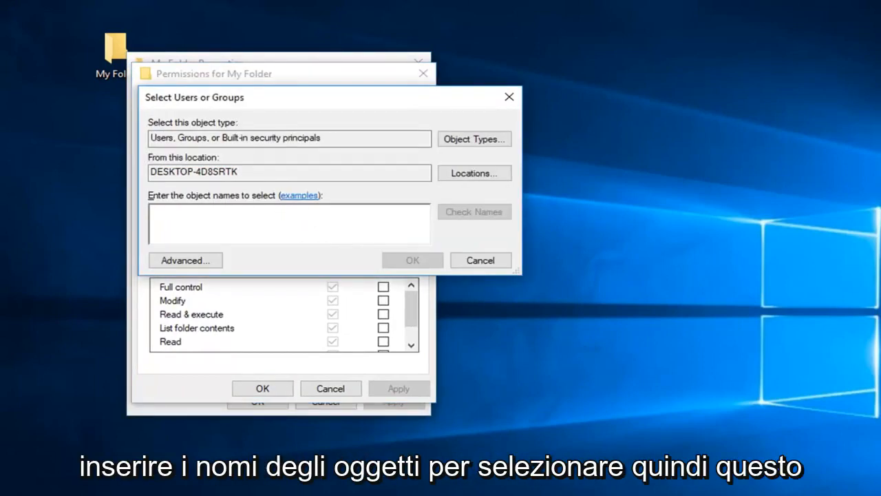
# Find and add the Everyone group via Advanced search, giving it default read access
pyautogui.click(185, 260)
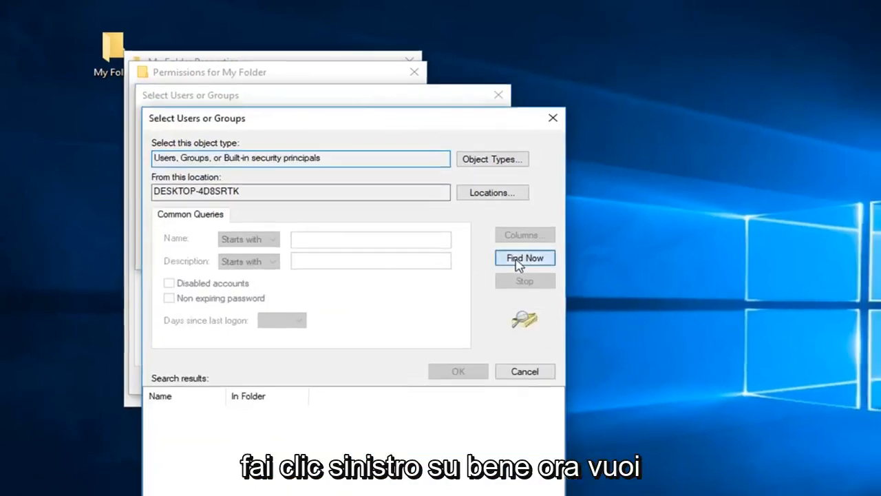
pyautogui.click(524, 257)
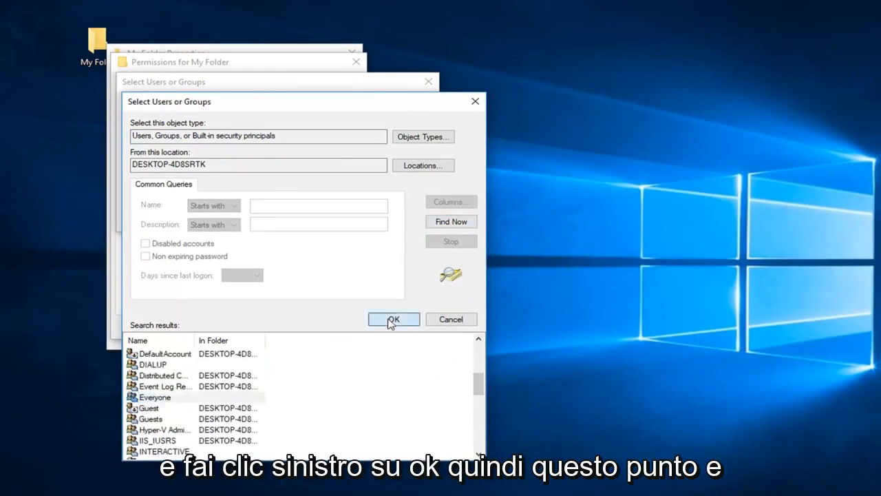
pyautogui.click(394, 320)
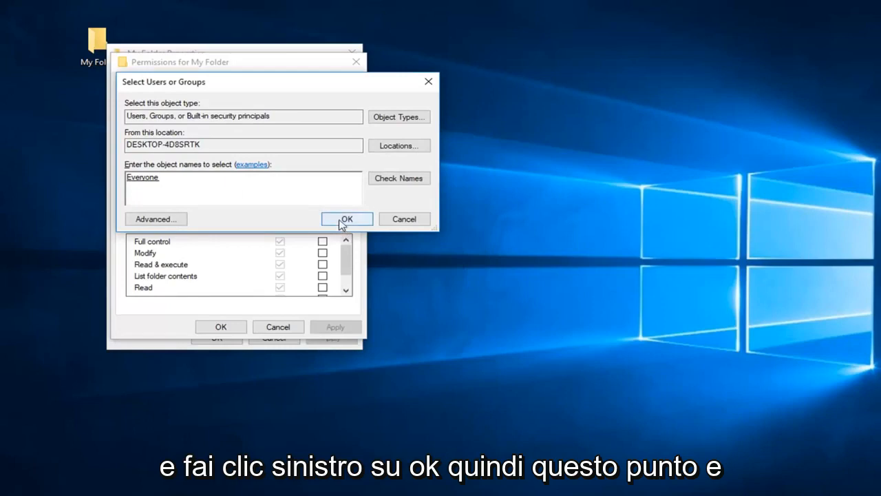
pyautogui.click(347, 219)
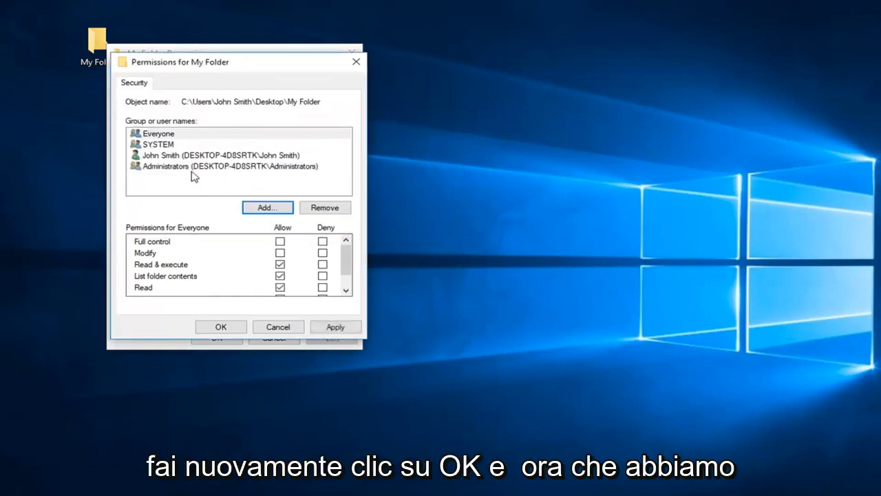
# Allow Full control for Everyone, which ticks Modify and all other permissions
pyautogui.click(158, 132)
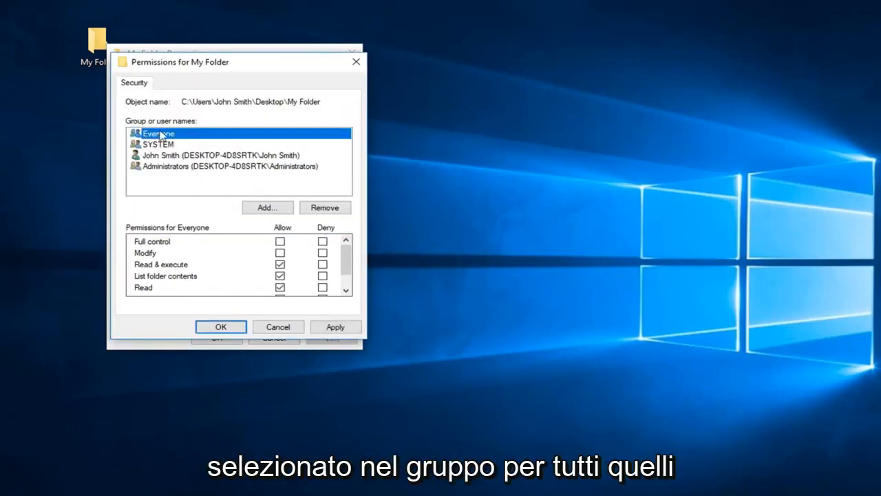
pyautogui.moveTo(260, 247)
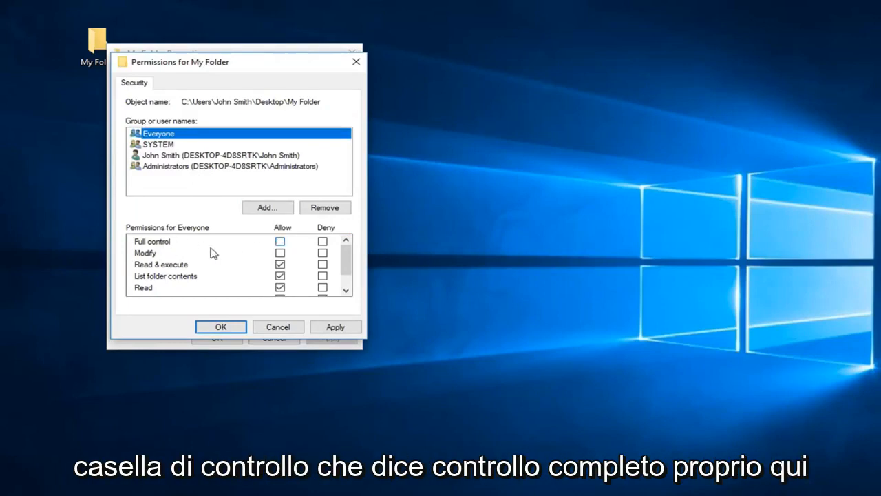
pyautogui.click(281, 241)
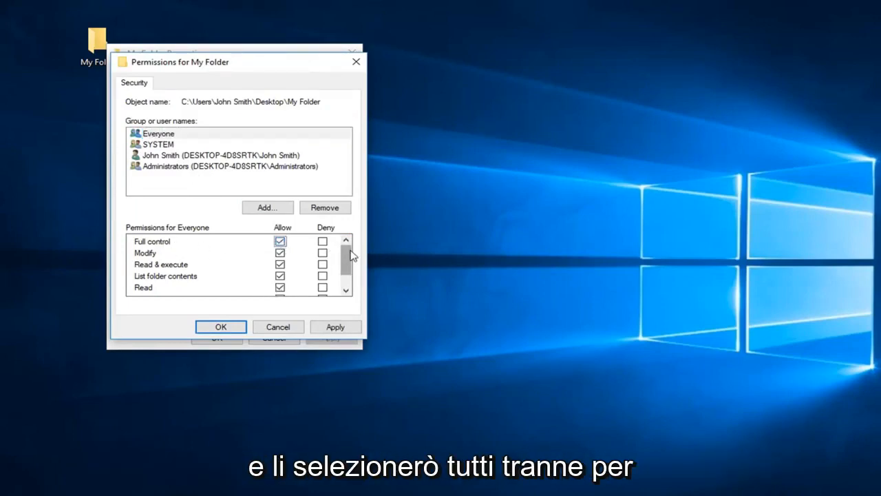
pyautogui.scroll(-3)
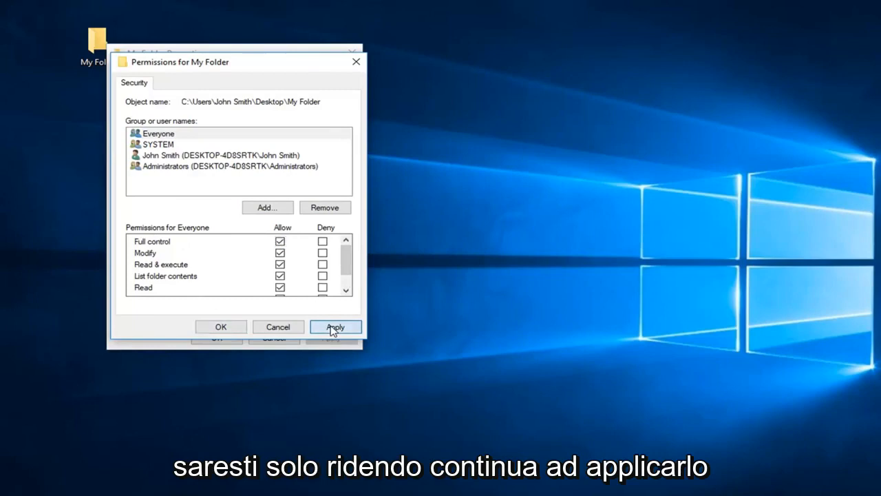
# Apply Everyone's full-control permissions and close My Folder's properties to the desktop
pyautogui.click(336, 327)
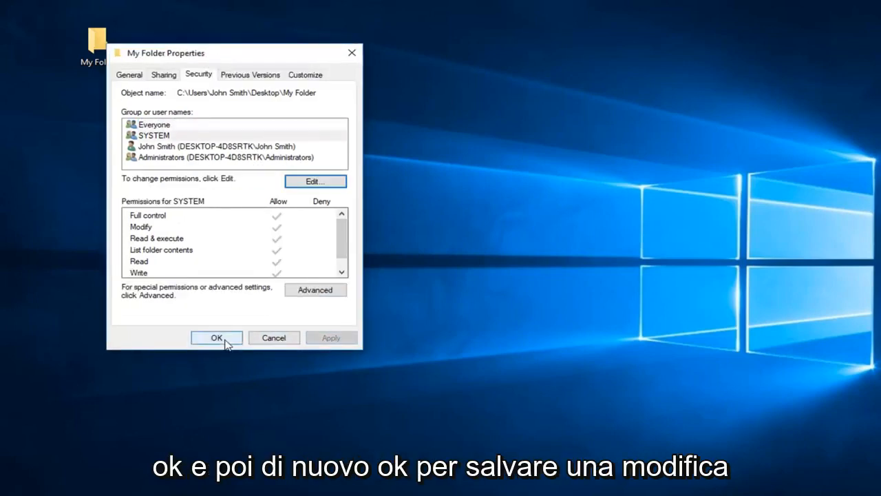
pyautogui.click(216, 338)
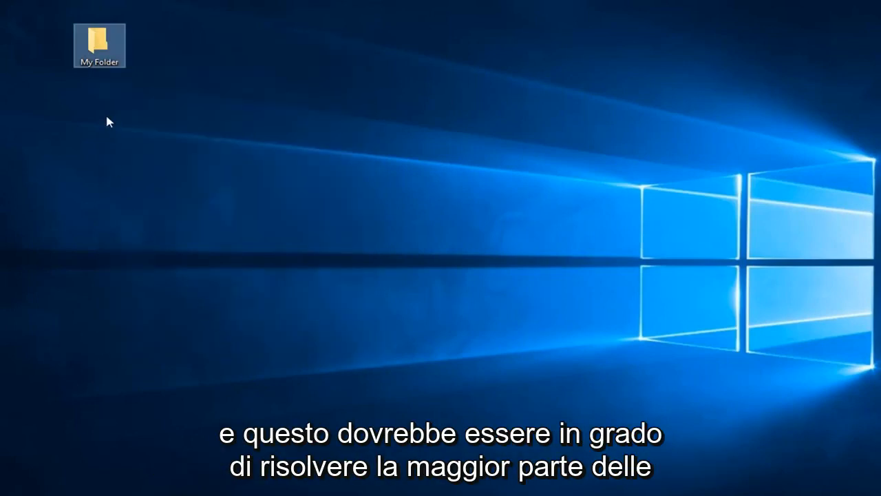